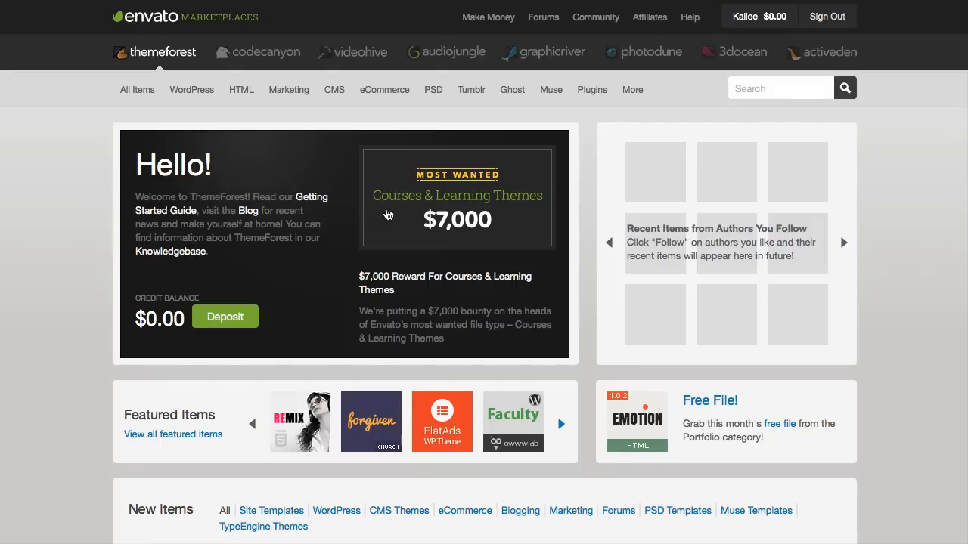
{"action": "mouse_move", "coordinate": [263, 194]}
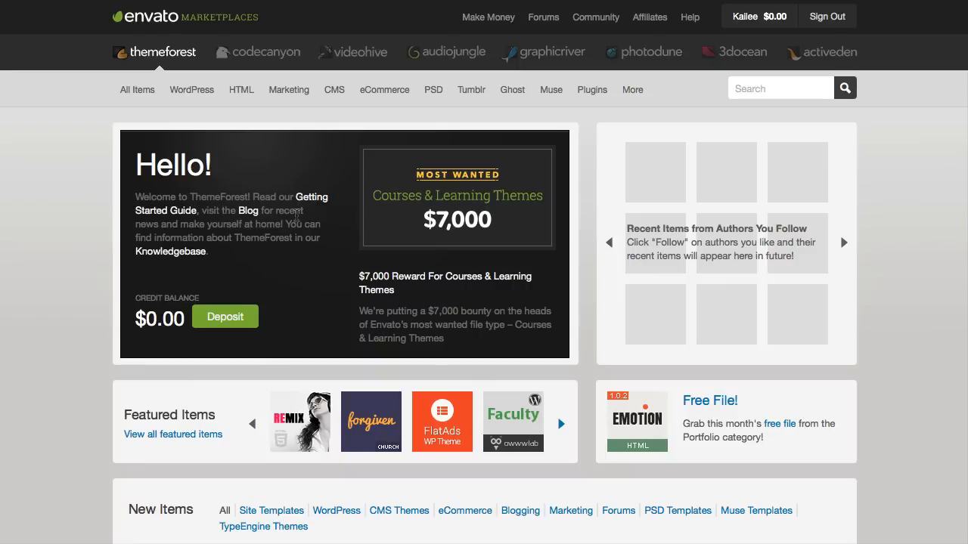
Go to the signed-in account's Profile page from the ThemeForest top-bar account menu.
{"action": "left_click", "coordinate": [759, 15]}
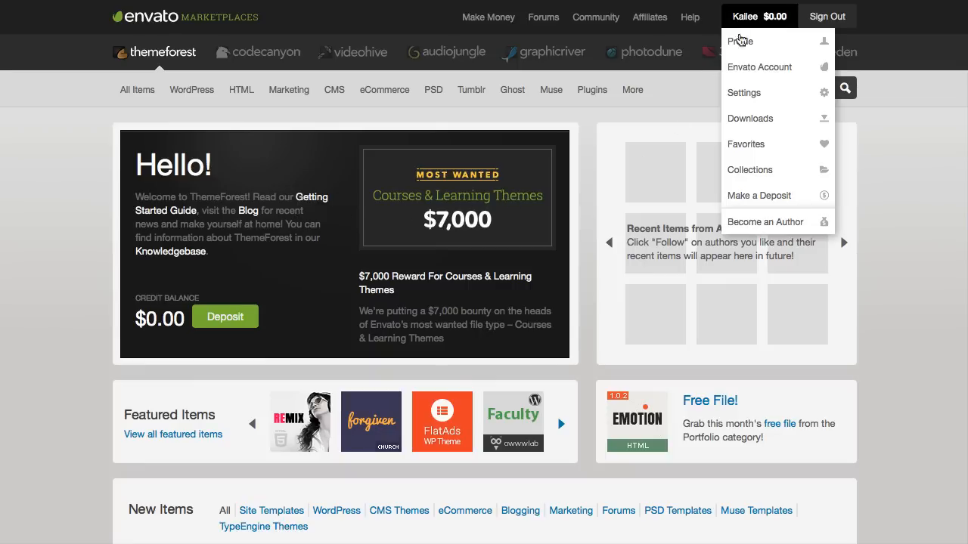
{"action": "left_click", "coordinate": [740, 40]}
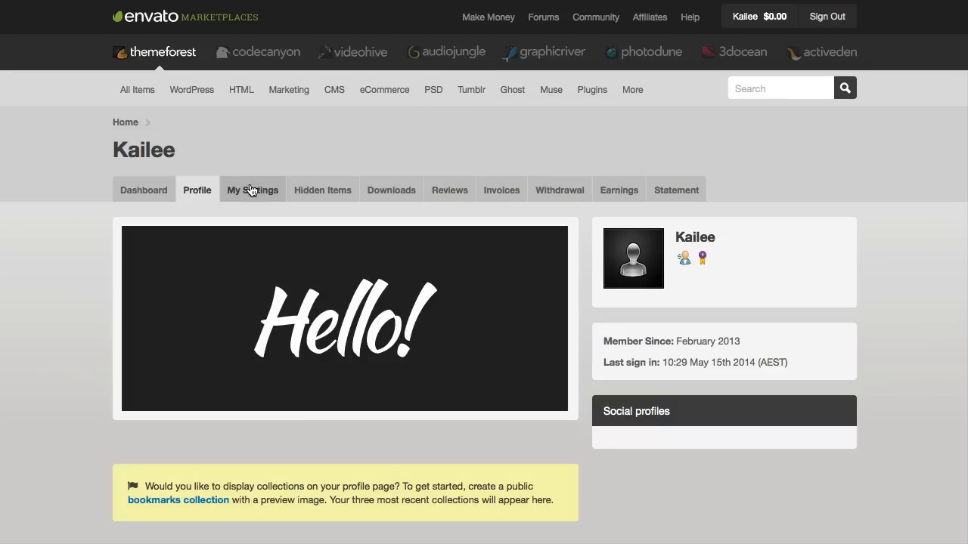
Reach the Edit API Keys page under My Settings and start generating a new API key.
{"action": "left_click", "coordinate": [251, 191]}
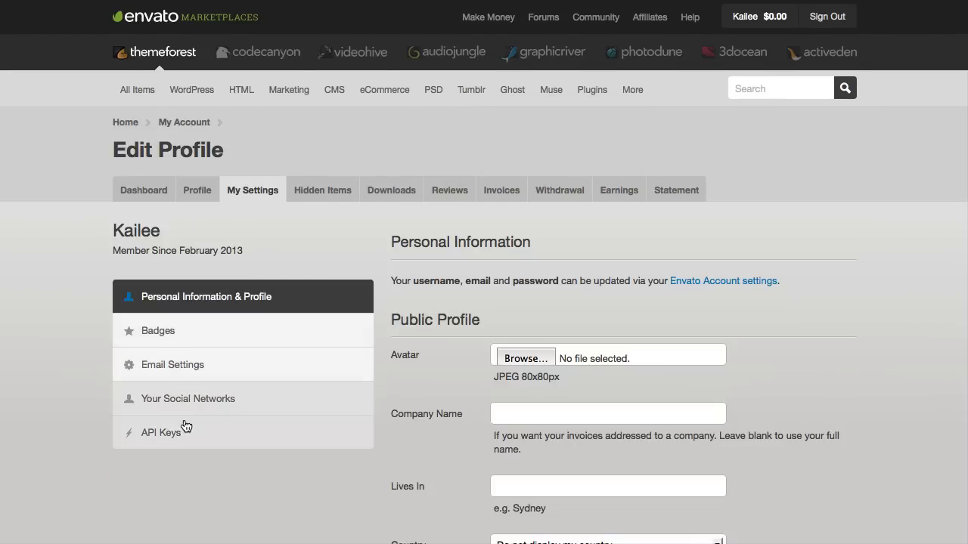
{"action": "left_click", "coordinate": [160, 432]}
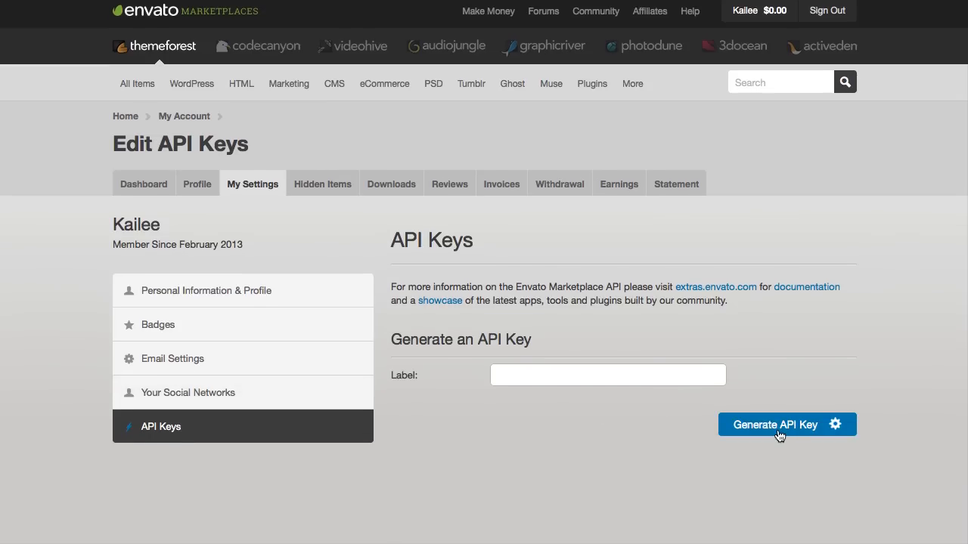
{"action": "left_click", "coordinate": [786, 424]}
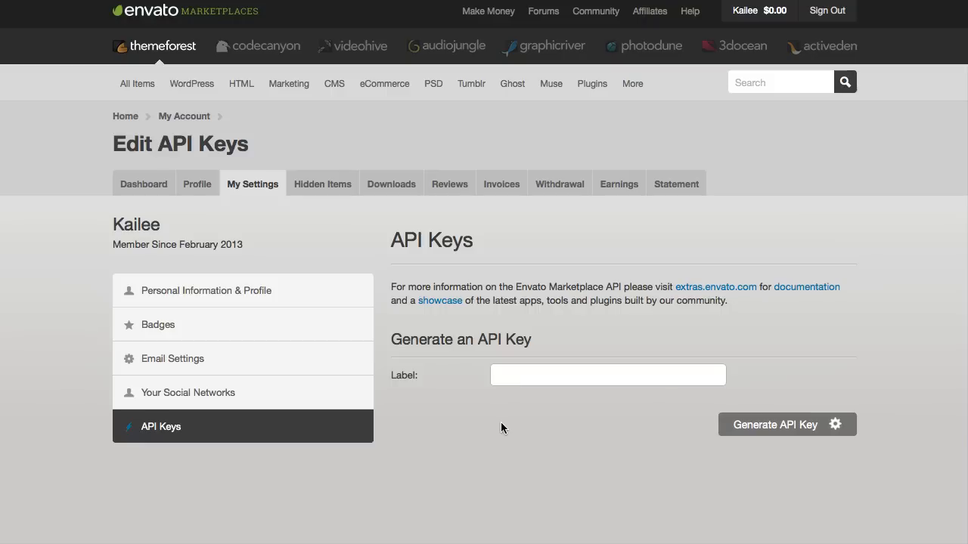
{"action": "mouse_move", "coordinate": [502, 433]}
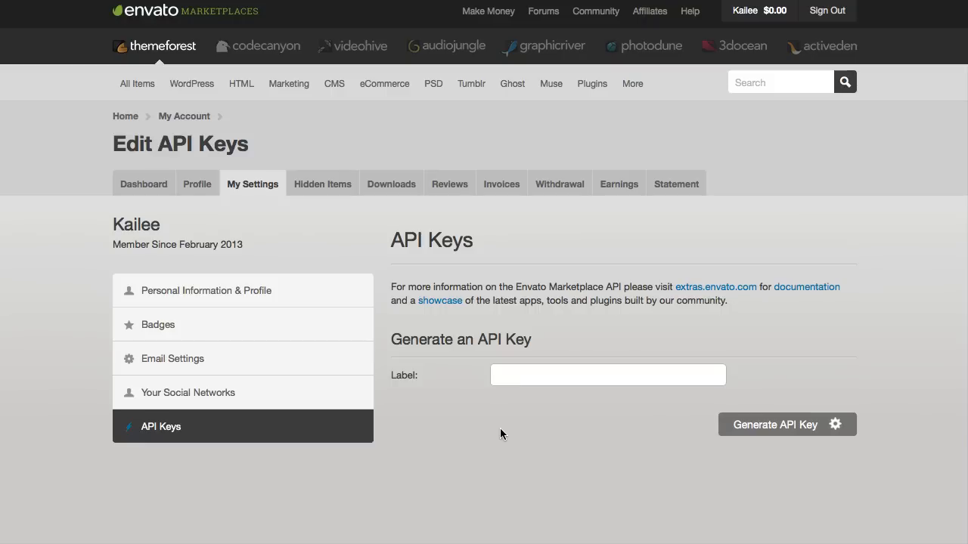
{"action": "mouse_move", "coordinate": [499, 428]}
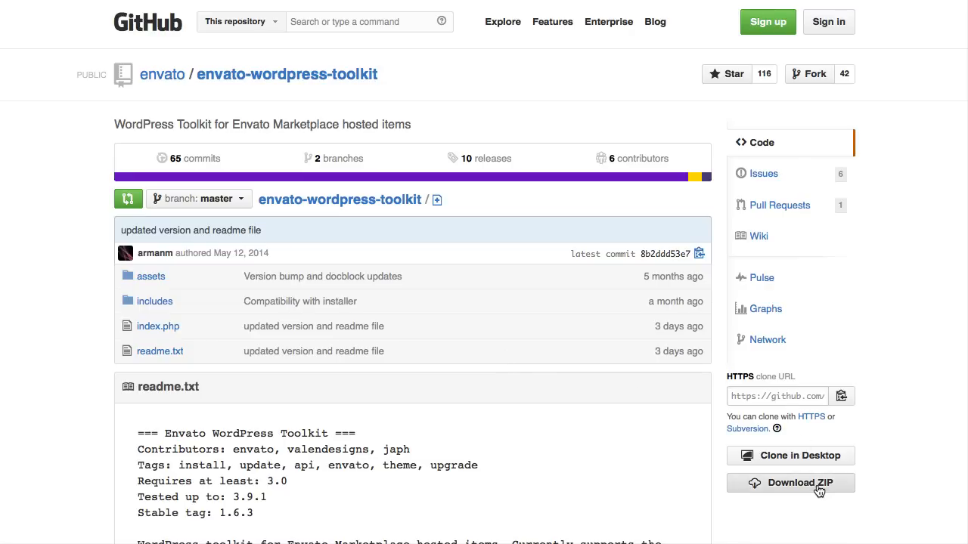
{"action": "mouse_move", "coordinate": [792, 482]}
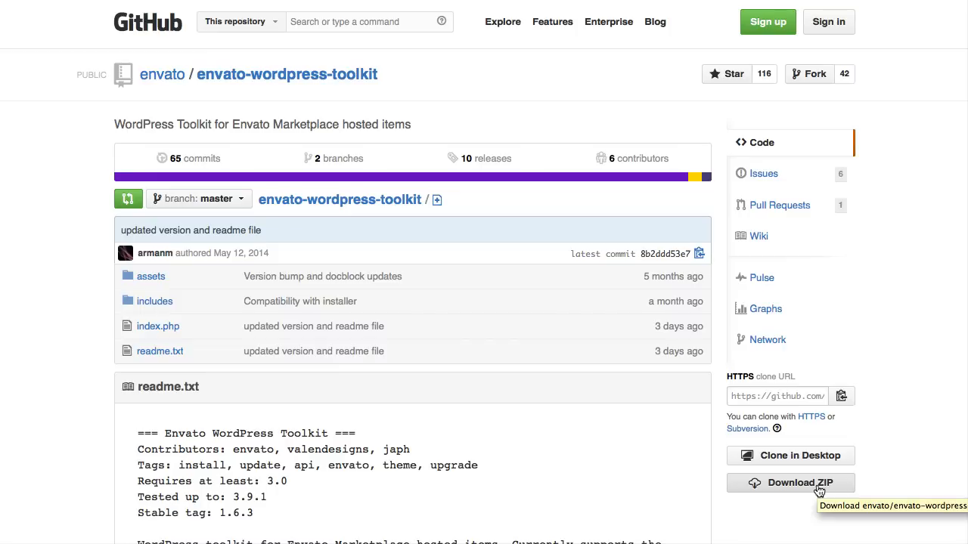
{"action": "mouse_move", "coordinate": [576, 420]}
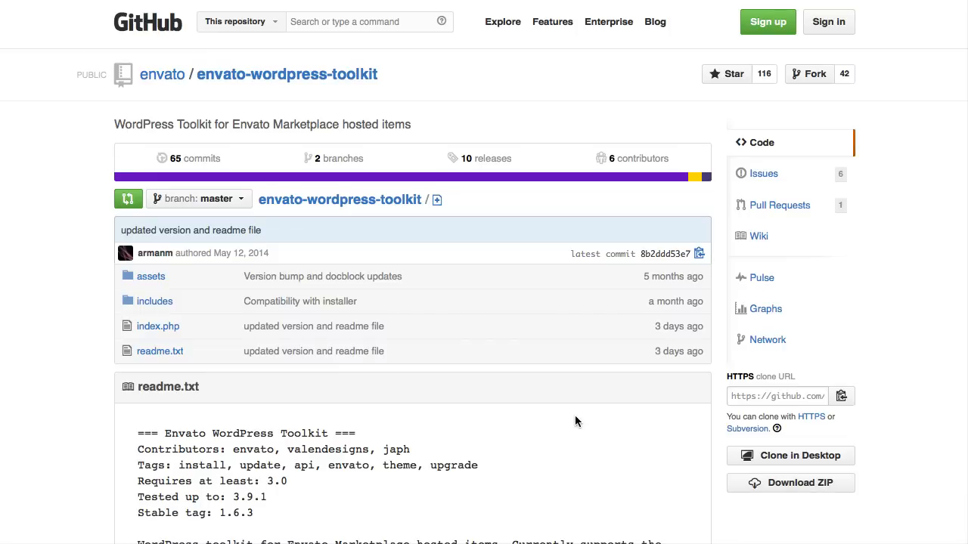
{"action": "mouse_move", "coordinate": [660, 455]}
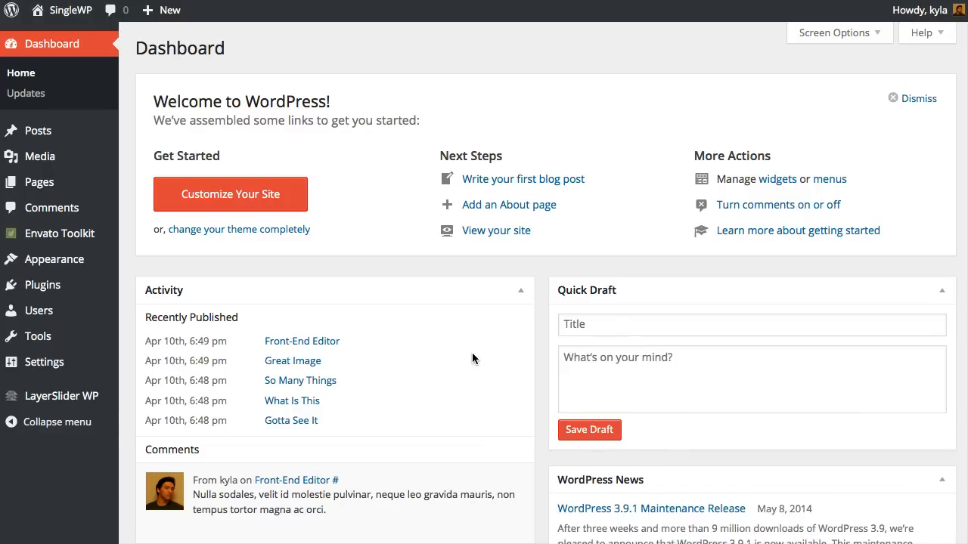
{"action": "mouse_move", "coordinate": [420, 344]}
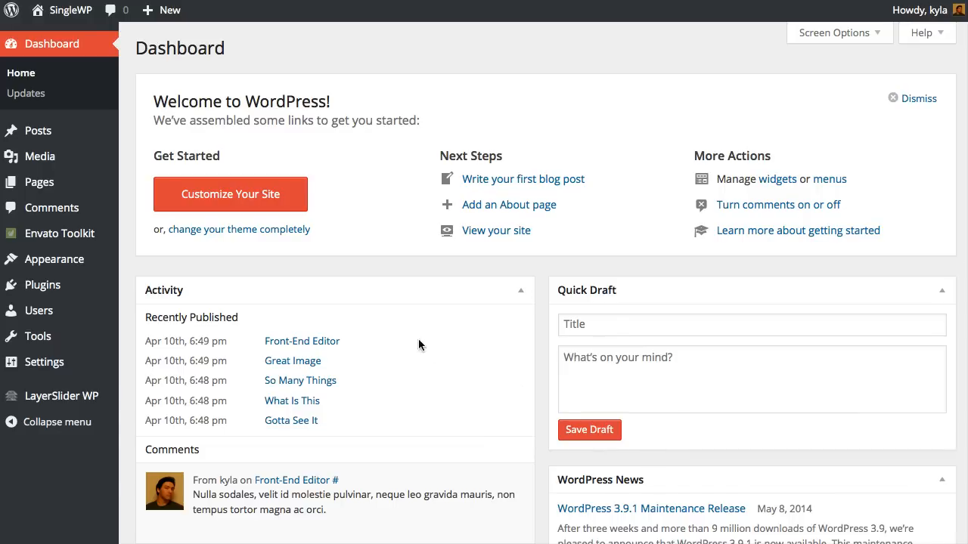
{"action": "mouse_move", "coordinate": [136, 271]}
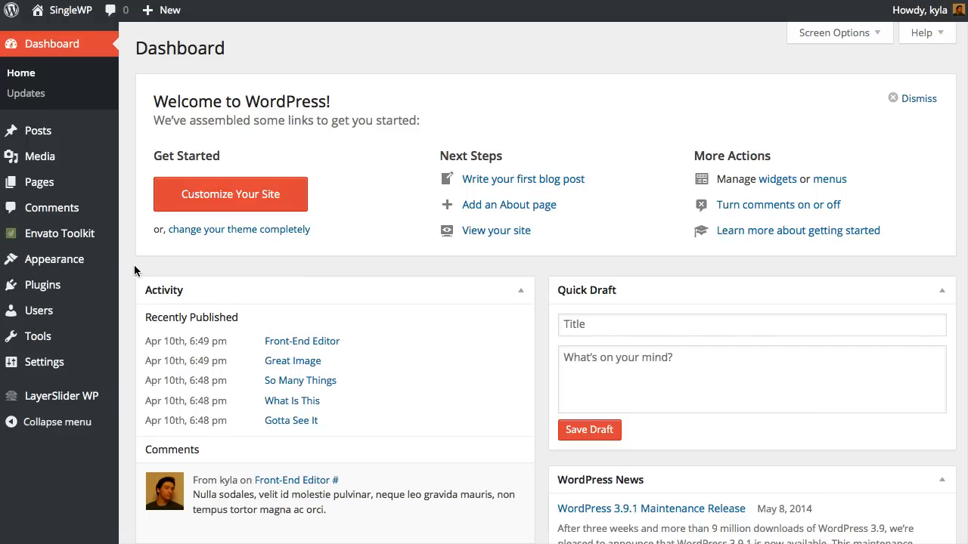
{"action": "mouse_move", "coordinate": [42, 285]}
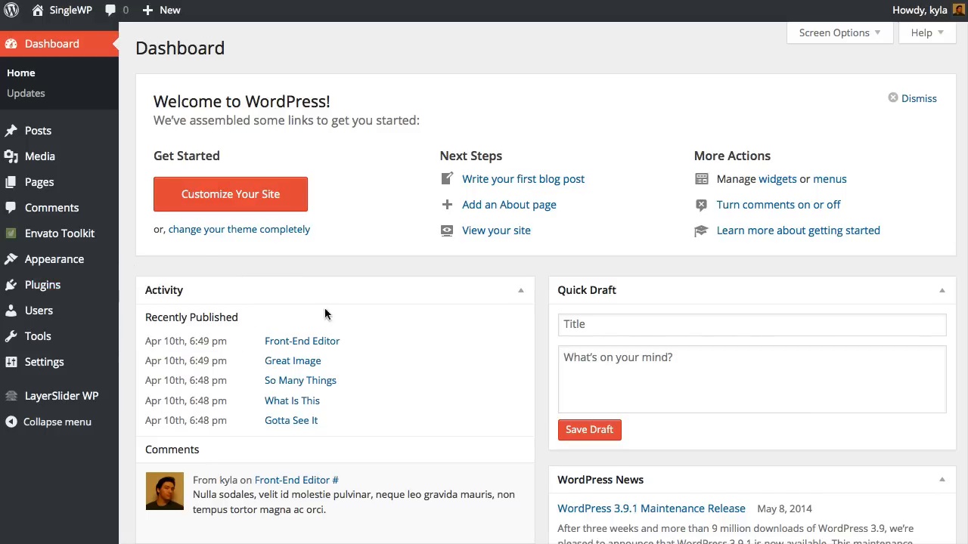
Go to Plugins > Add New to reach the Install Plugins page.
{"action": "left_click", "coordinate": [36, 284]}
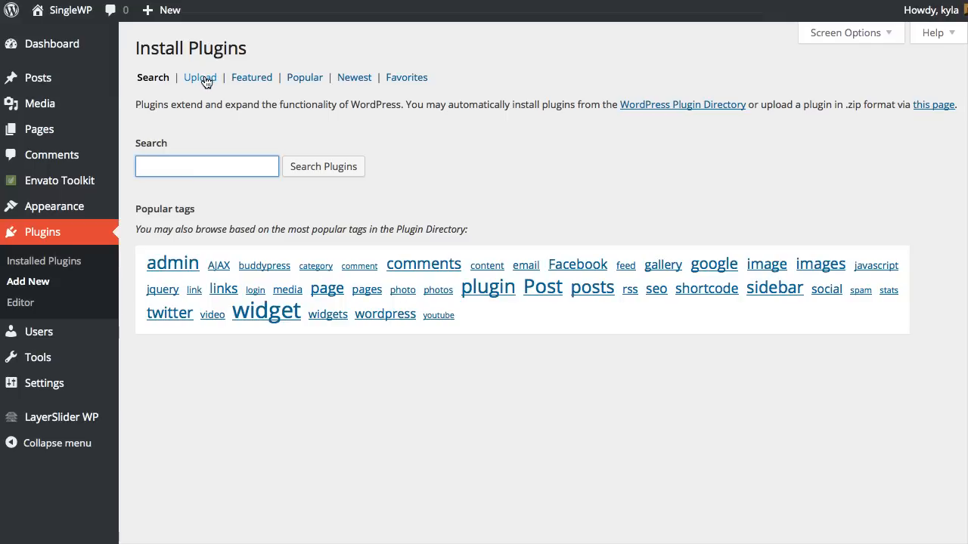
Choose envato-wordpress-toolkit-master.zip on the plugin Upload form, ready to install.
{"action": "left_click", "coordinate": [200, 78]}
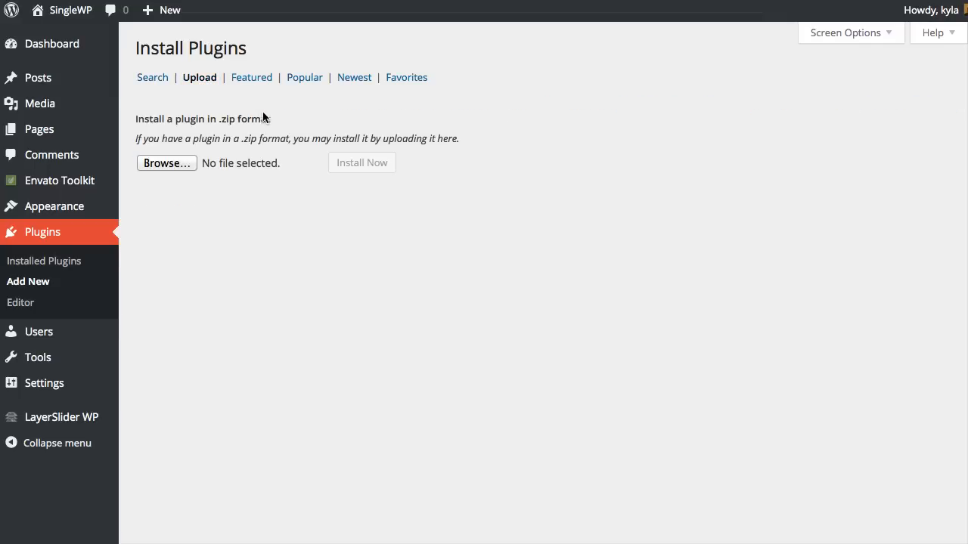
{"action": "left_click", "coordinate": [166, 163]}
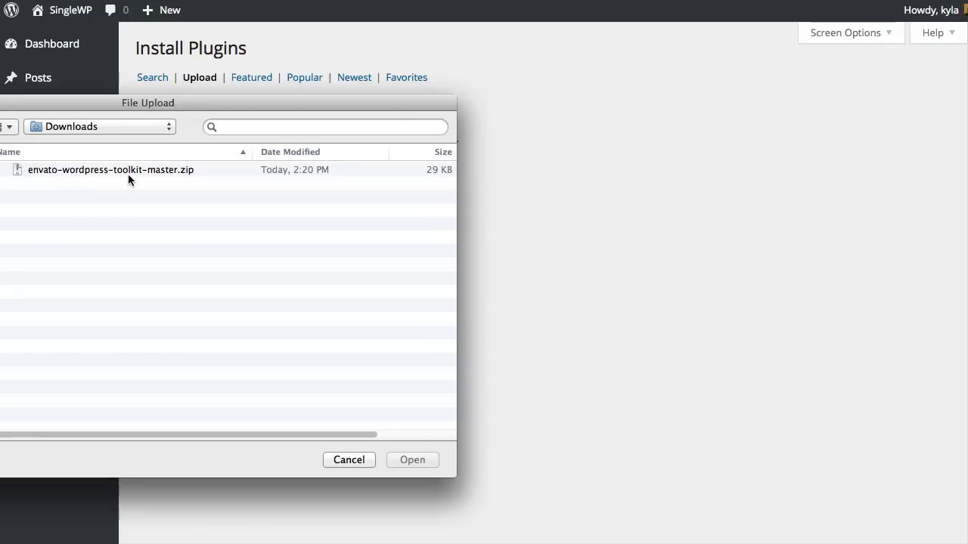
{"action": "left_click", "coordinate": [110, 170]}
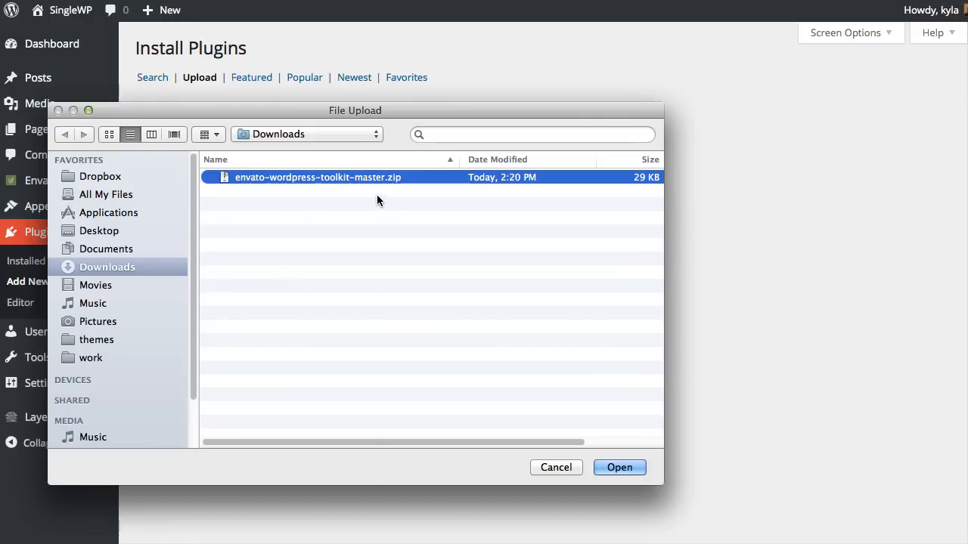
{"action": "mouse_move", "coordinate": [541, 311]}
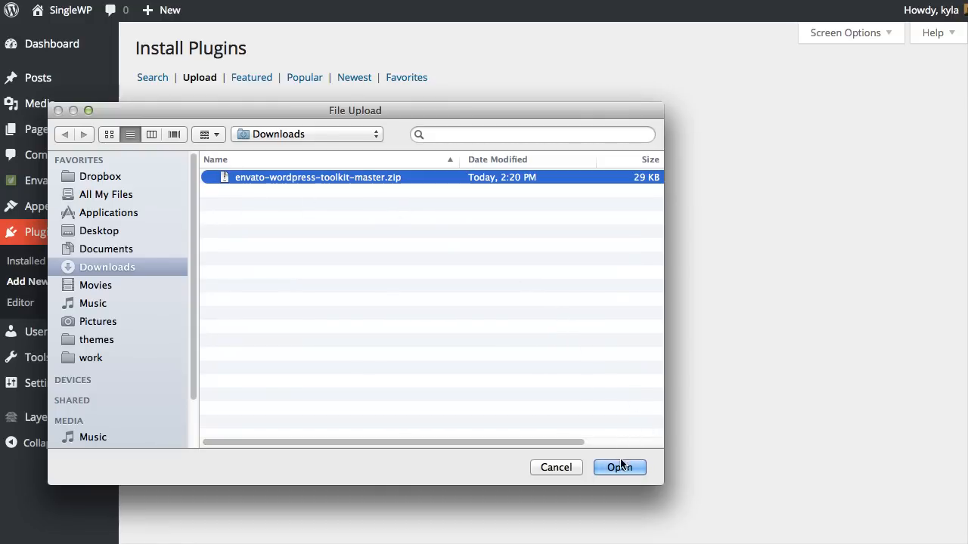
{"action": "left_click", "coordinate": [618, 466]}
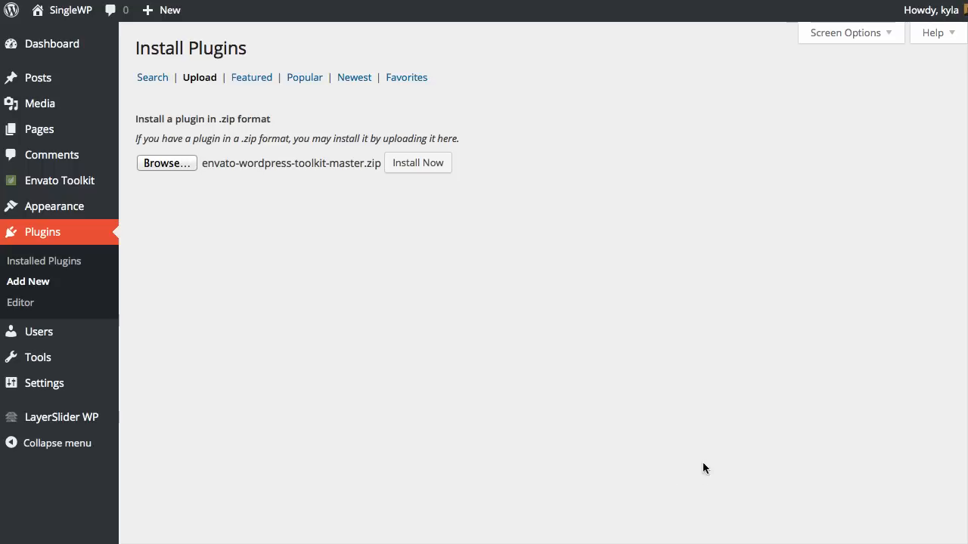
{"action": "mouse_move", "coordinate": [417, 163]}
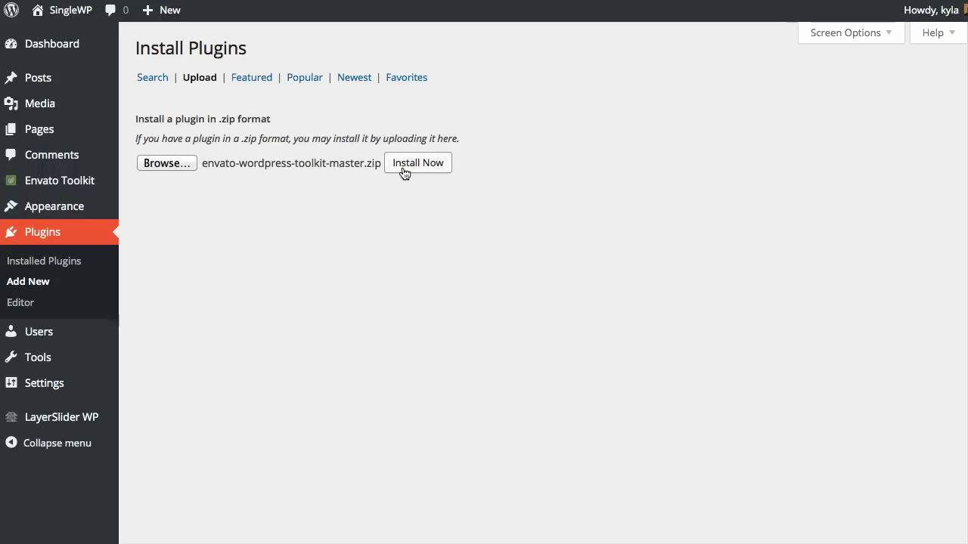
{"action": "mouse_move", "coordinate": [381, 224]}
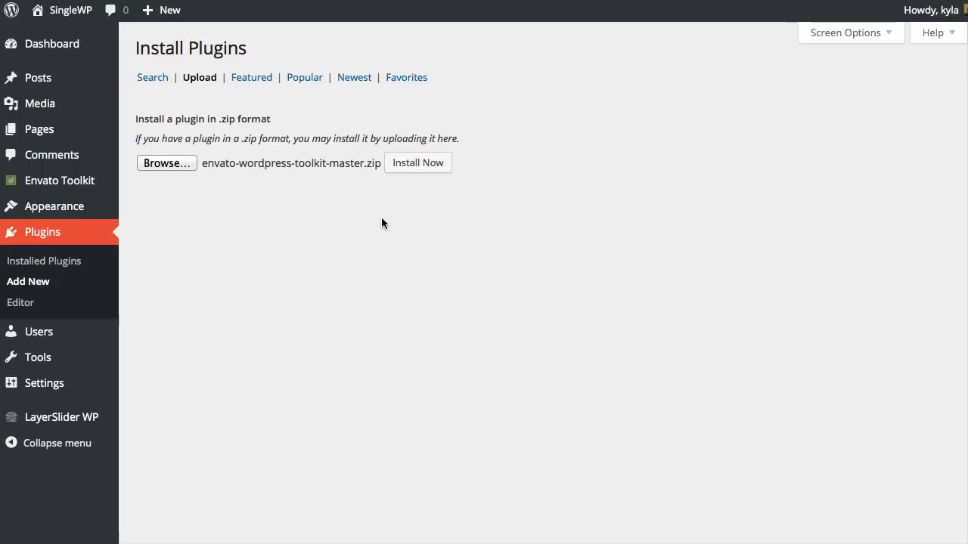
{"action": "mouse_move", "coordinate": [378, 224]}
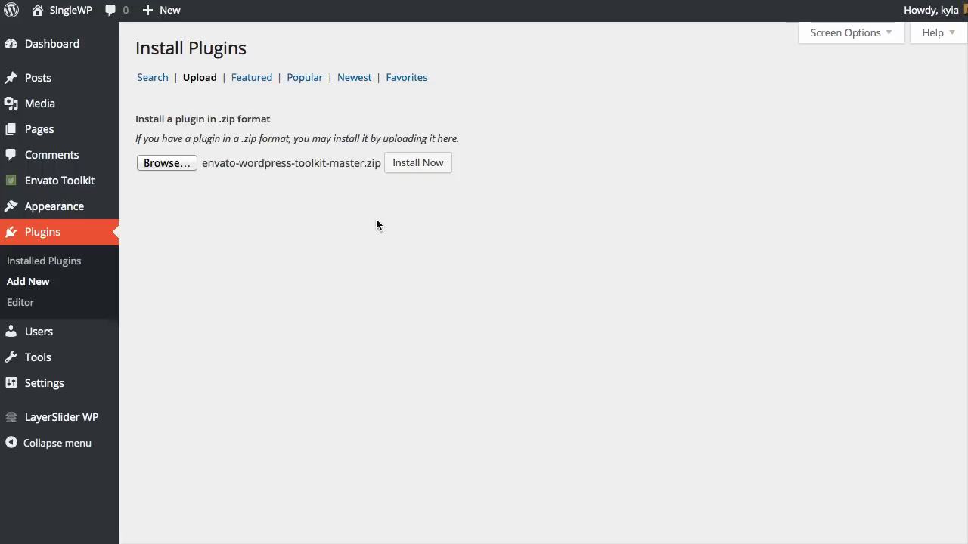
{"action": "mouse_move", "coordinate": [61, 180]}
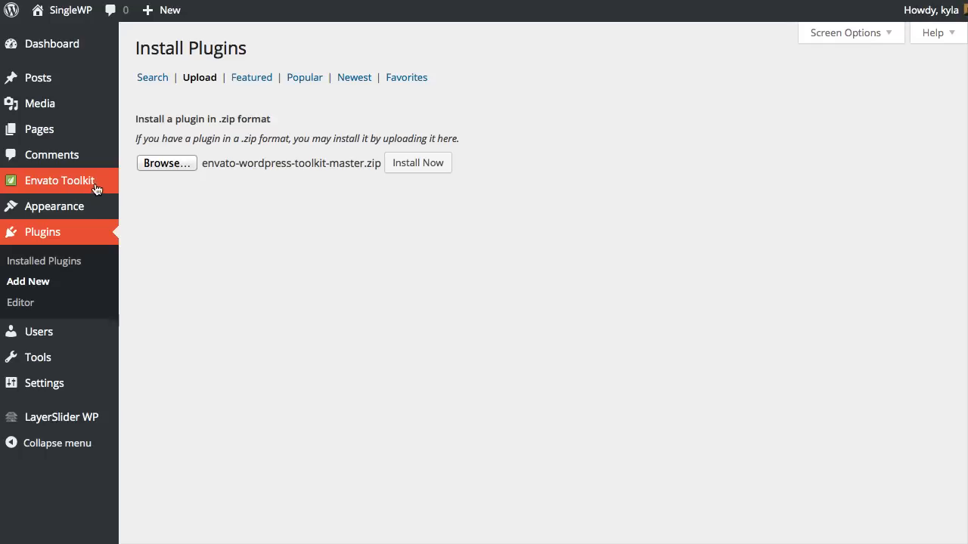
In Envato Toolkit settings, enter marketplace username Kailee and the secret API key.
{"action": "left_click", "coordinate": [58, 180]}
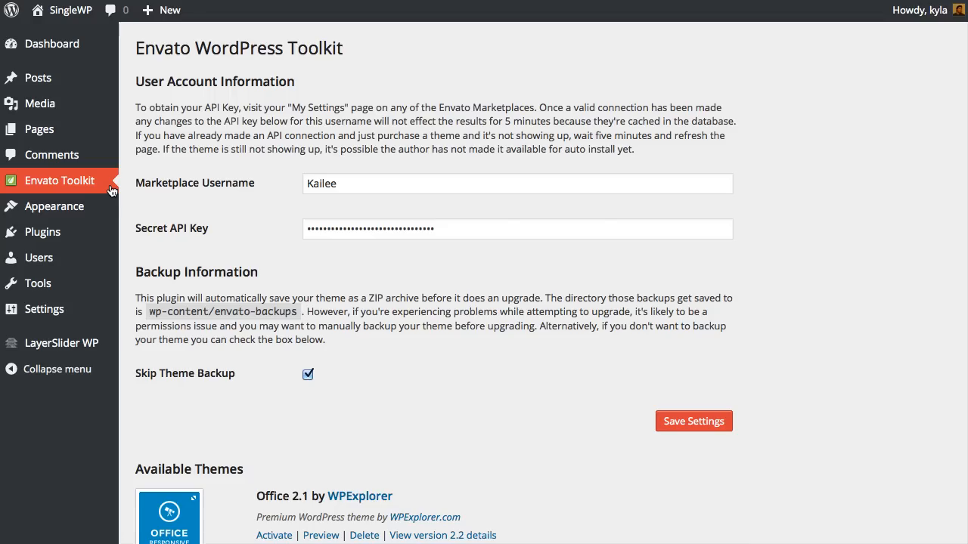
{"action": "mouse_move", "coordinate": [371, 172]}
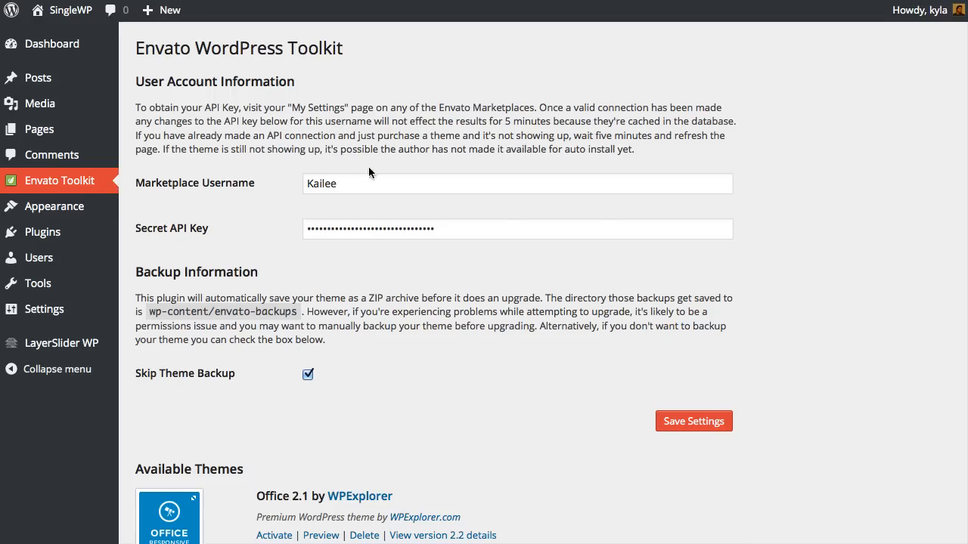
{"action": "double_click", "coordinate": [320, 184]}
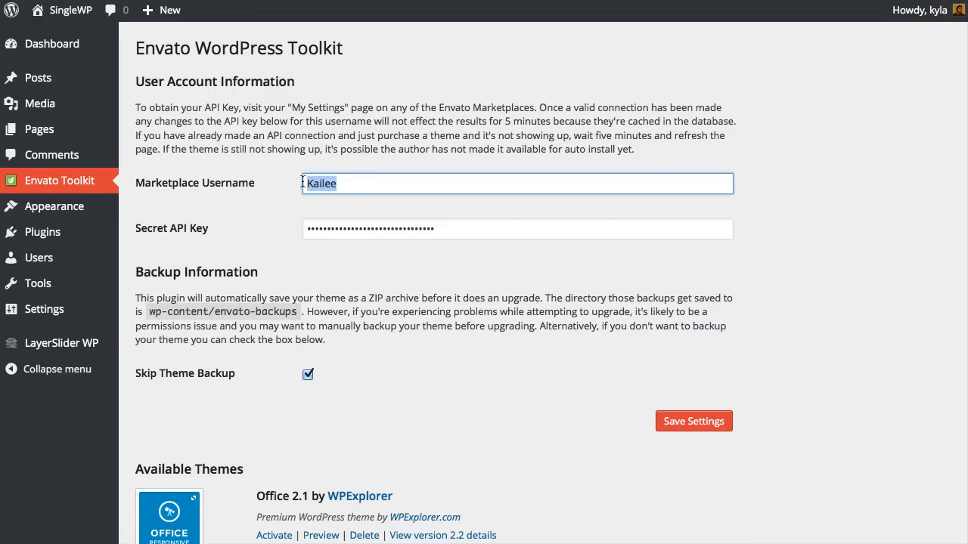
{"action": "left_click", "coordinate": [517, 228]}
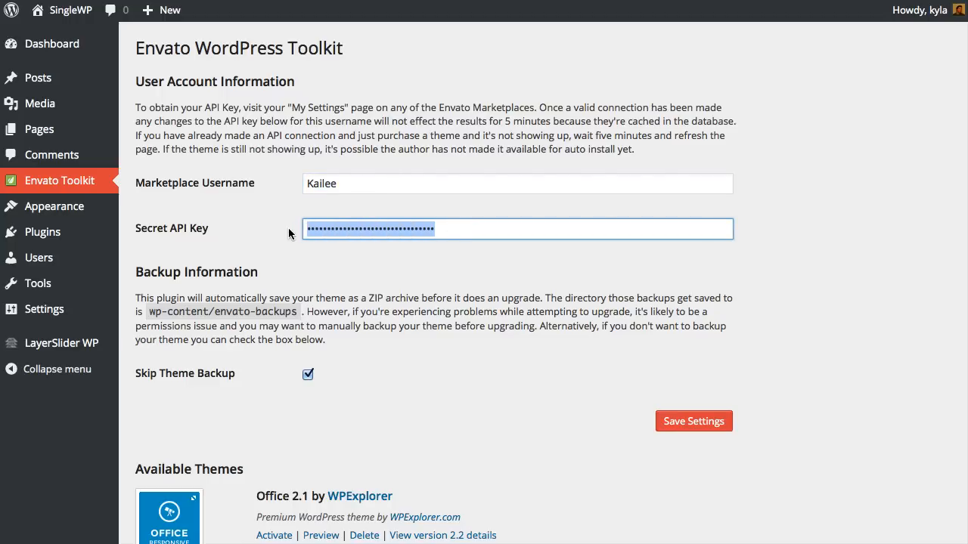
{"action": "mouse_move", "coordinate": [277, 233]}
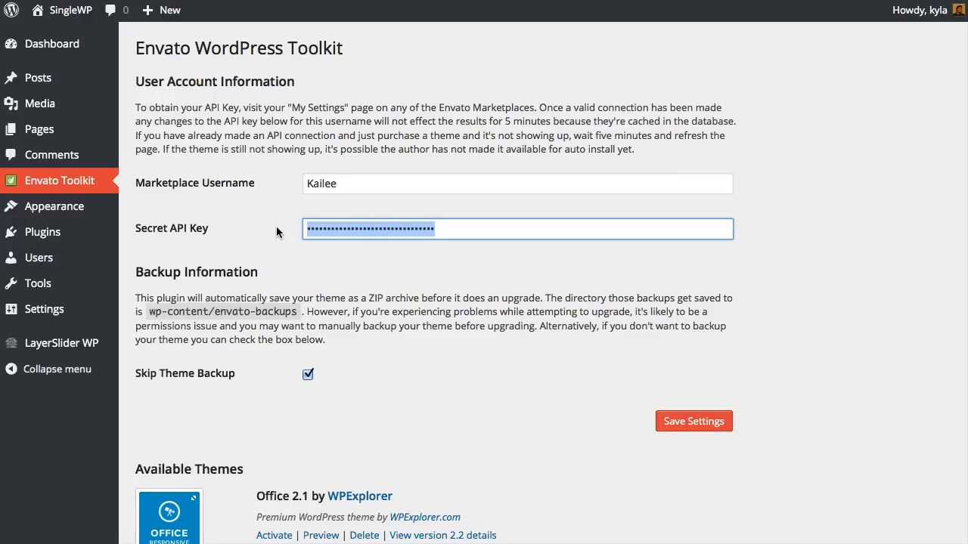
{"action": "mouse_move", "coordinate": [717, 414]}
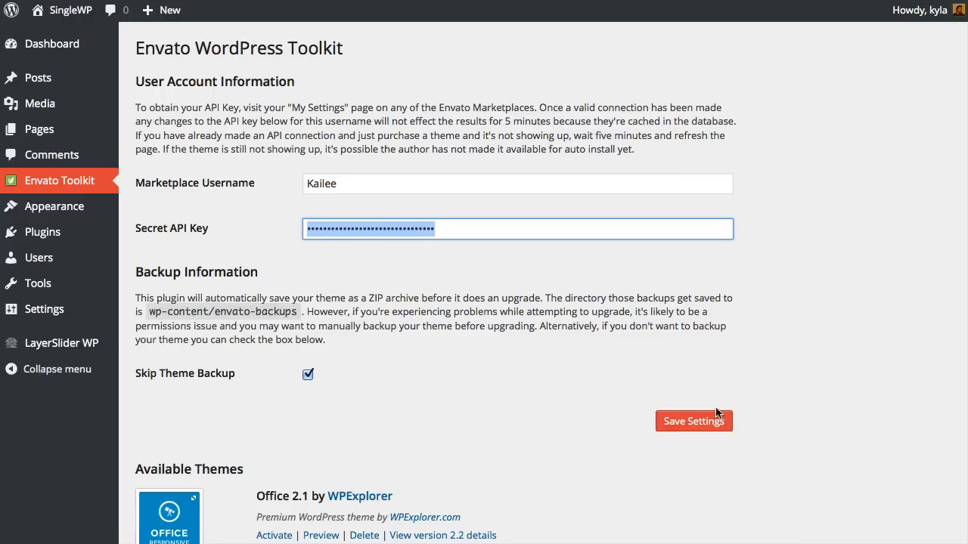
{"action": "mouse_move", "coordinate": [574, 385]}
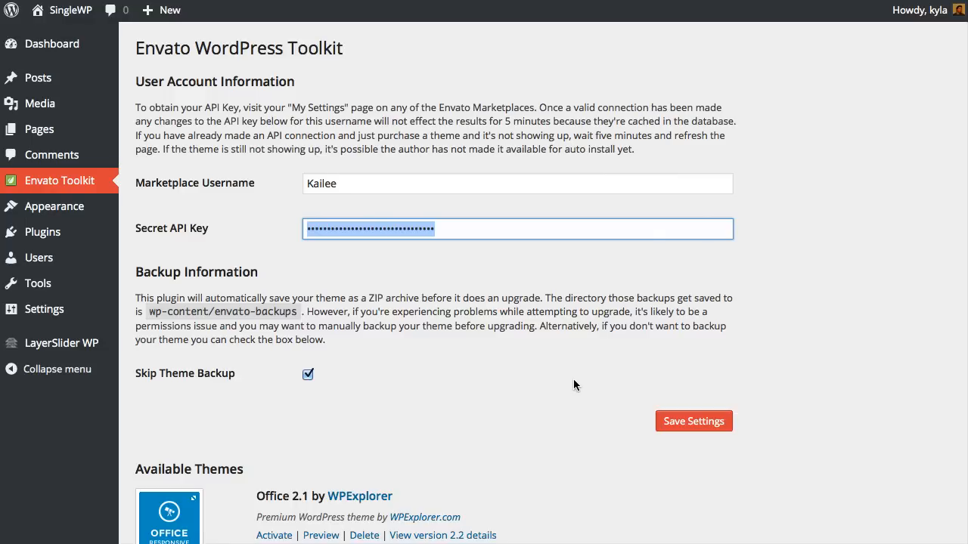
{"action": "mouse_move", "coordinate": [396, 260]}
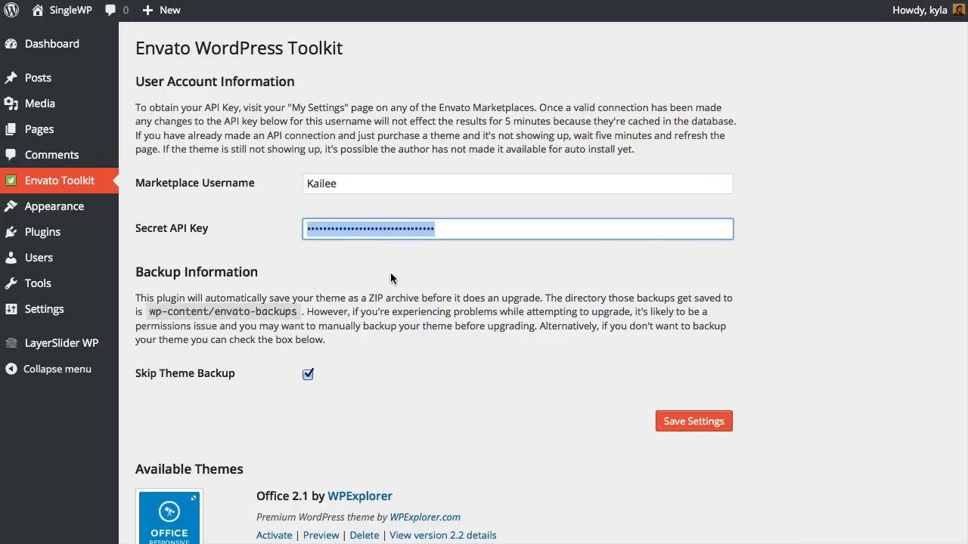
{"action": "mouse_move", "coordinate": [423, 310]}
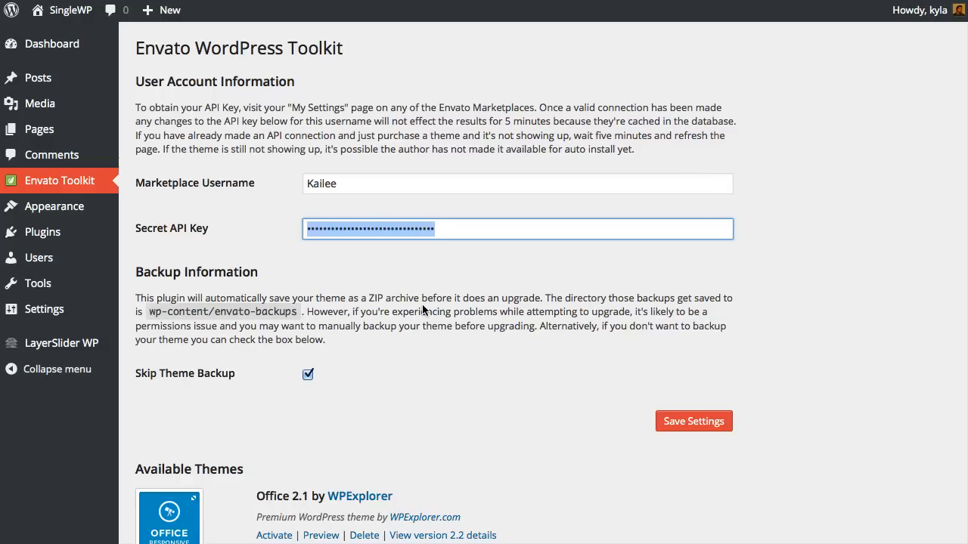
{"action": "mouse_move", "coordinate": [360, 327]}
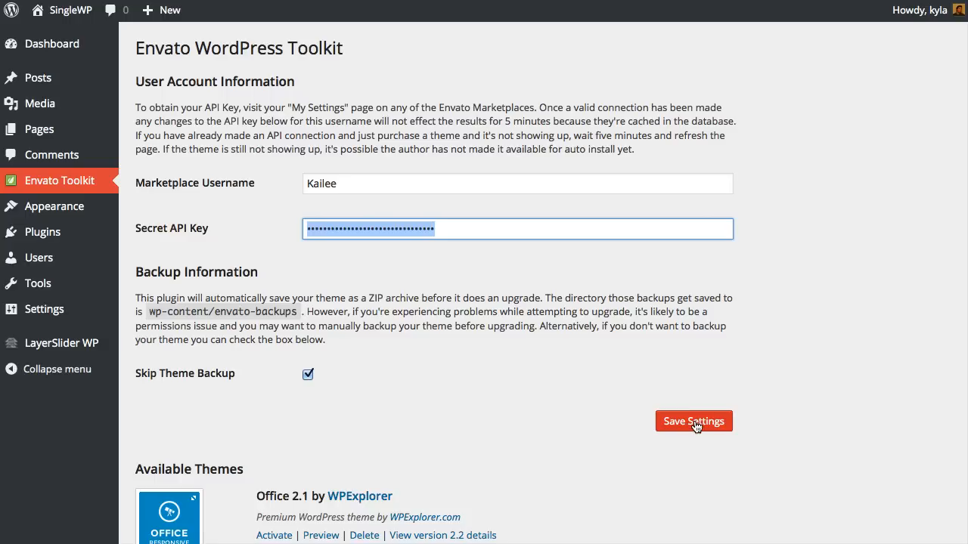
{"action": "mouse_move", "coordinate": [559, 397]}
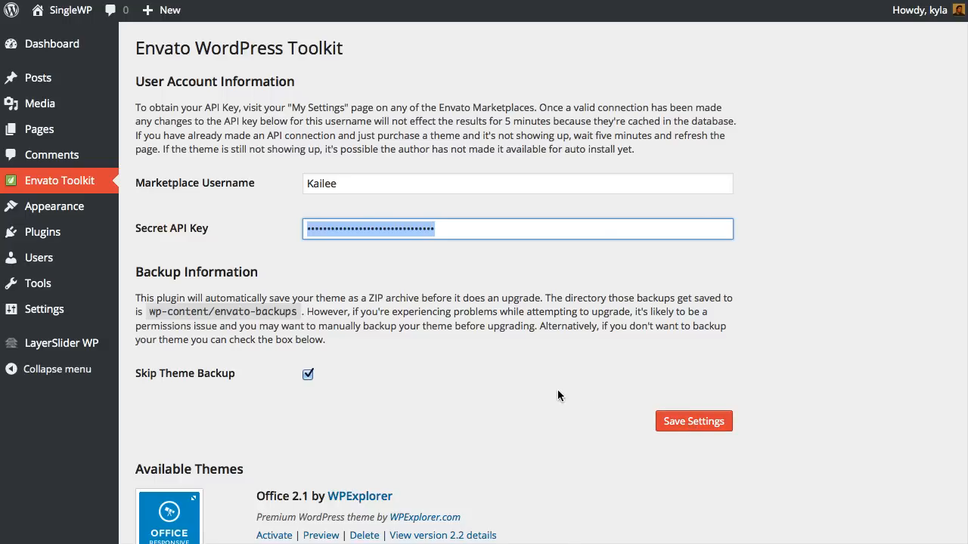
Scroll down to the Available Themes section showing Office 2.1 with a 2.2 update notice.
{"action": "scroll", "scroll_direction": "down", "scroll_amount": 3}
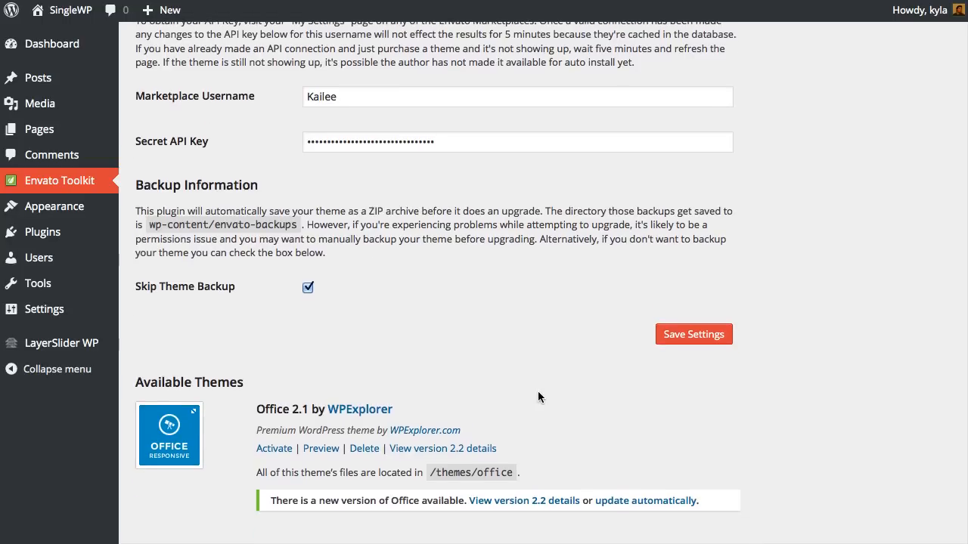
{"action": "mouse_move", "coordinate": [478, 435]}
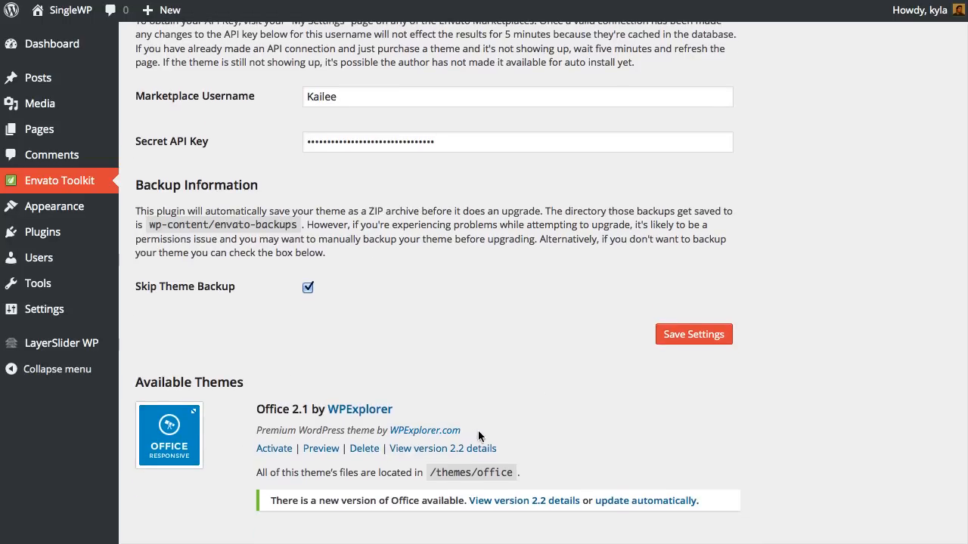
{"action": "mouse_move", "coordinate": [517, 435]}
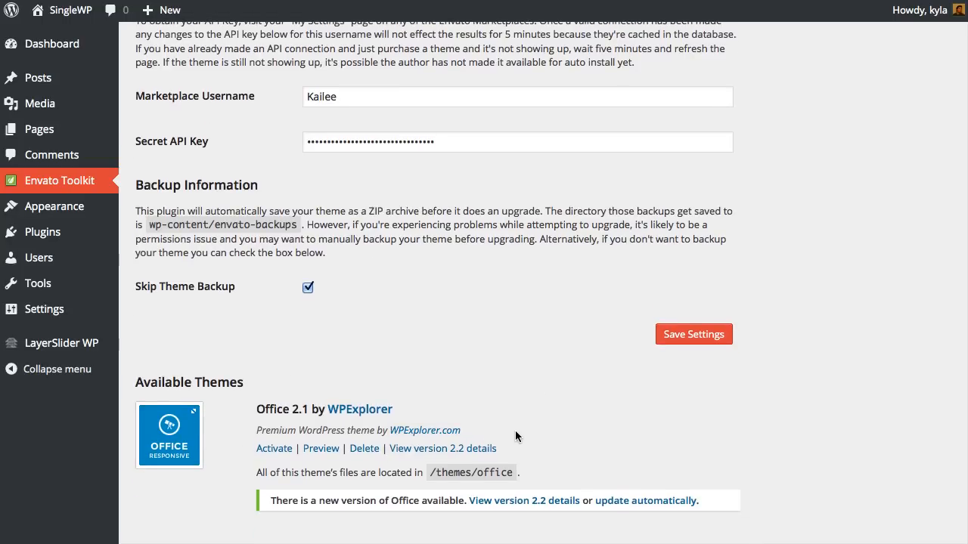
{"action": "mouse_move", "coordinate": [578, 405]}
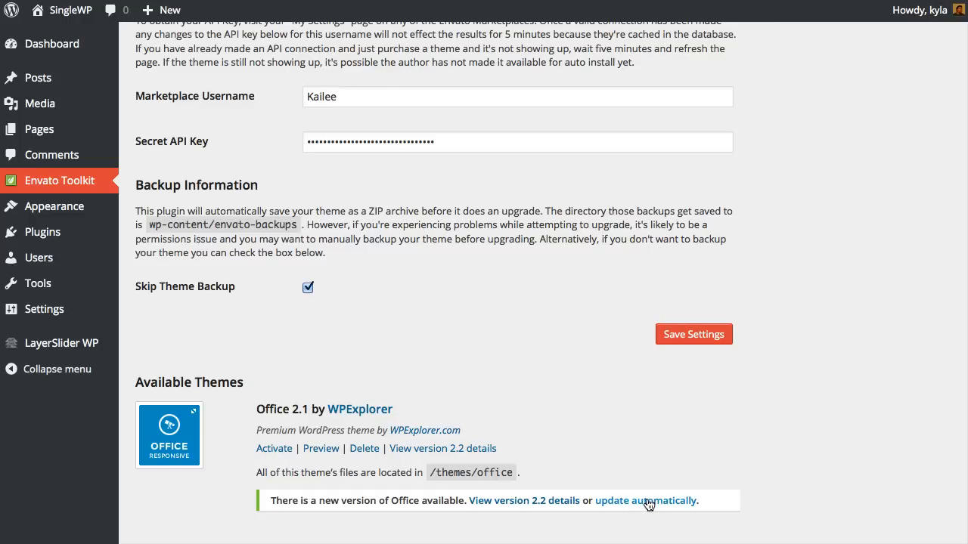
Start the Office theme's automatic update and accept the lost-customizations warning.
{"action": "left_click", "coordinate": [644, 500]}
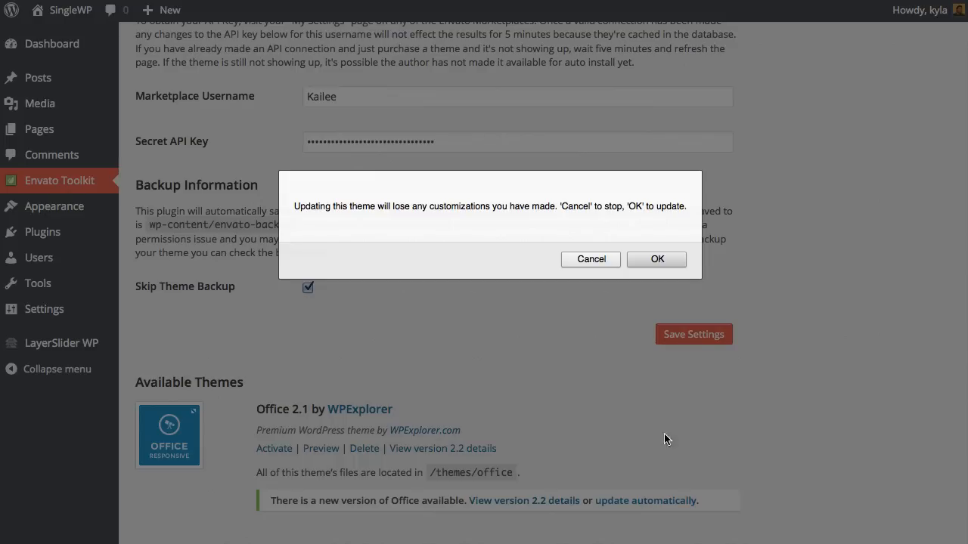
{"action": "mouse_move", "coordinate": [371, 227]}
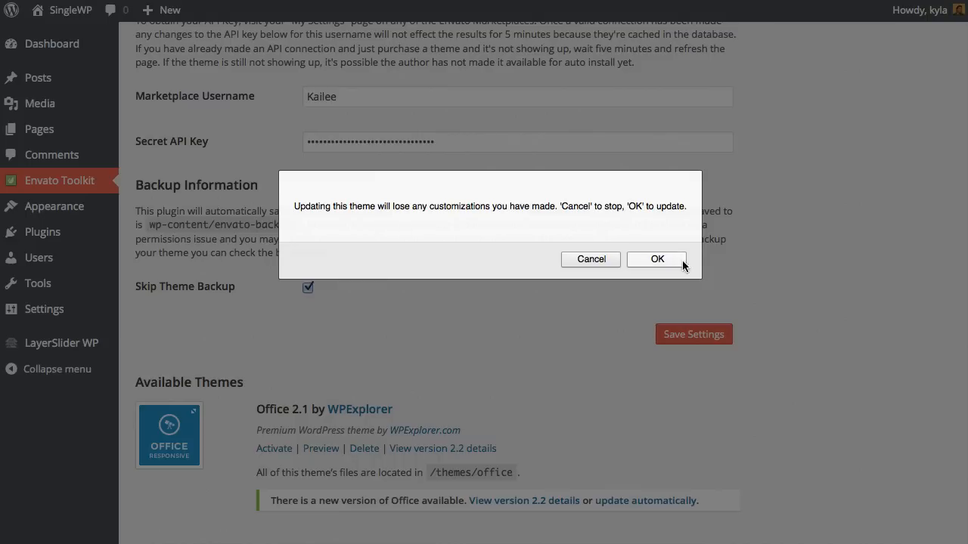
{"action": "left_click", "coordinate": [589, 260]}
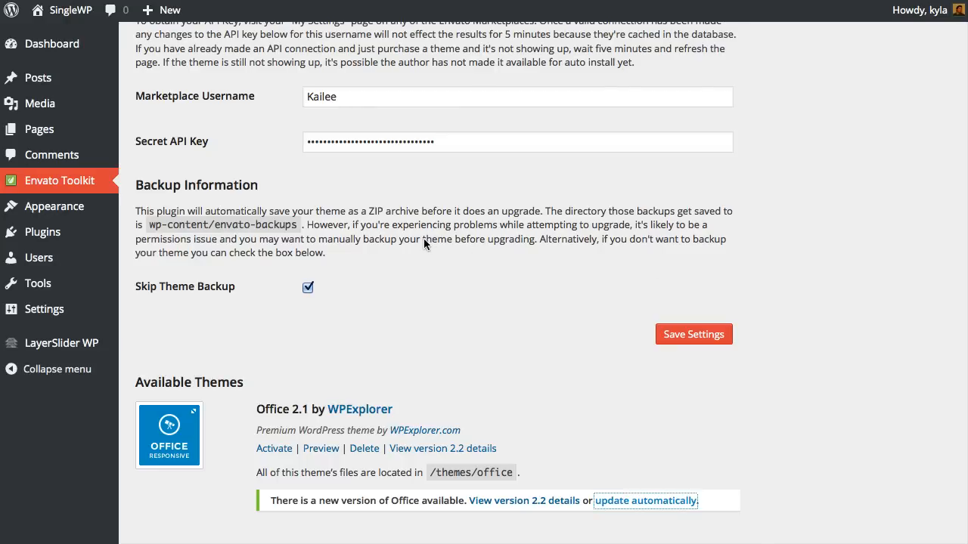
Trigger the Office theme update so the Update Theme page downloads the package from the Envato API.
{"action": "left_click", "coordinate": [644, 500]}
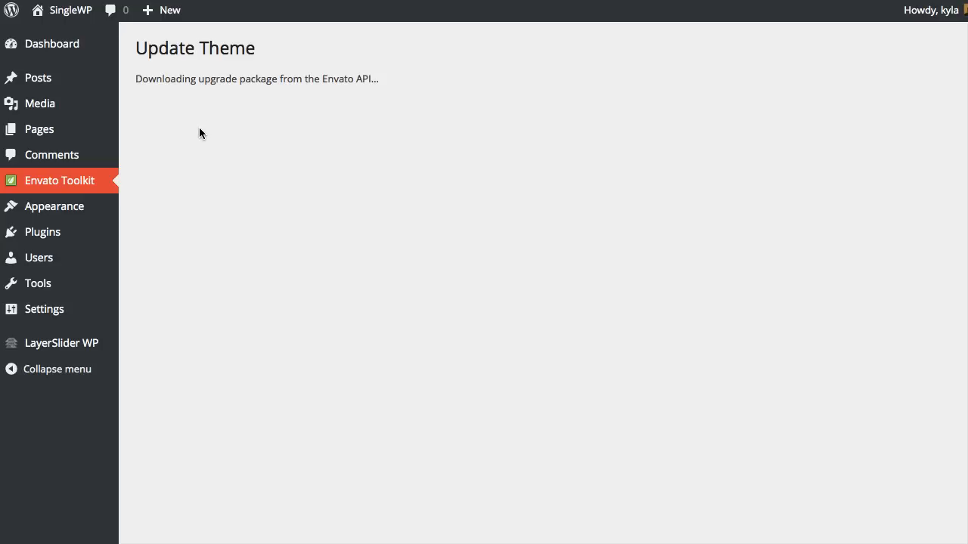
{"action": "mouse_move", "coordinate": [215, 156]}
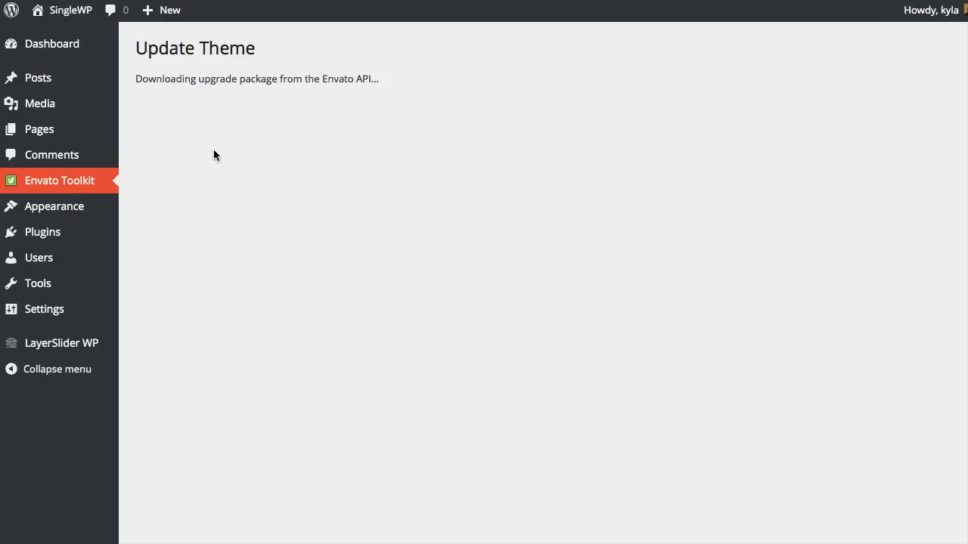